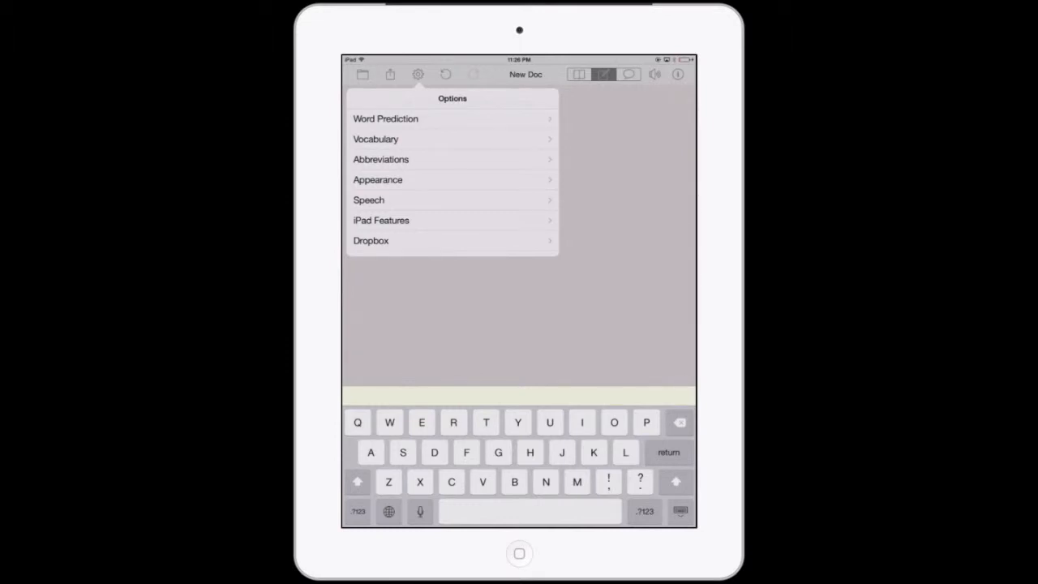
Toggle word predictions off and back on, then return to Options
{"action": "left_click", "coordinate": [385, 118]}
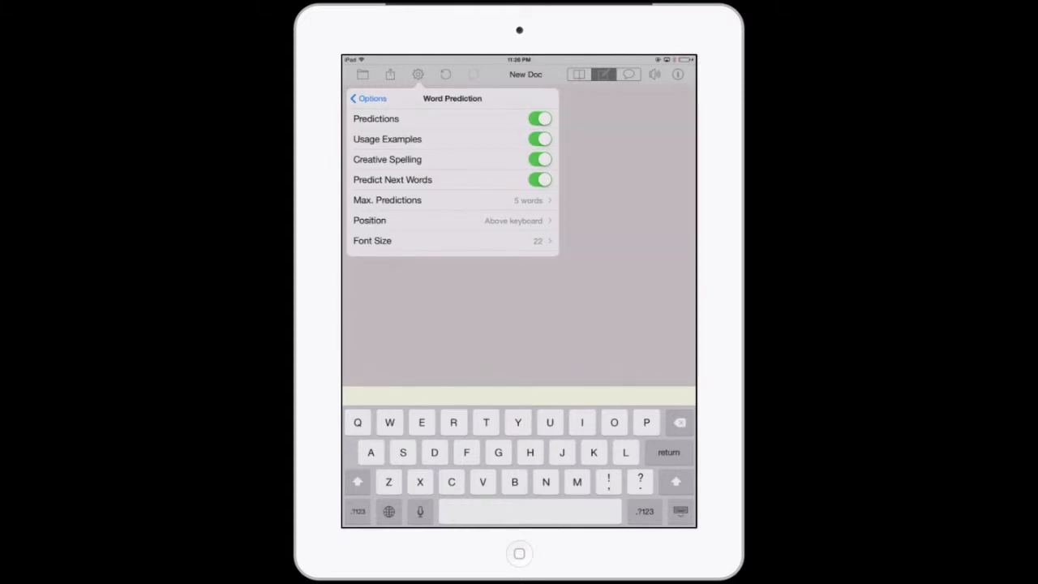
{"action": "left_click", "coordinate": [539, 118]}
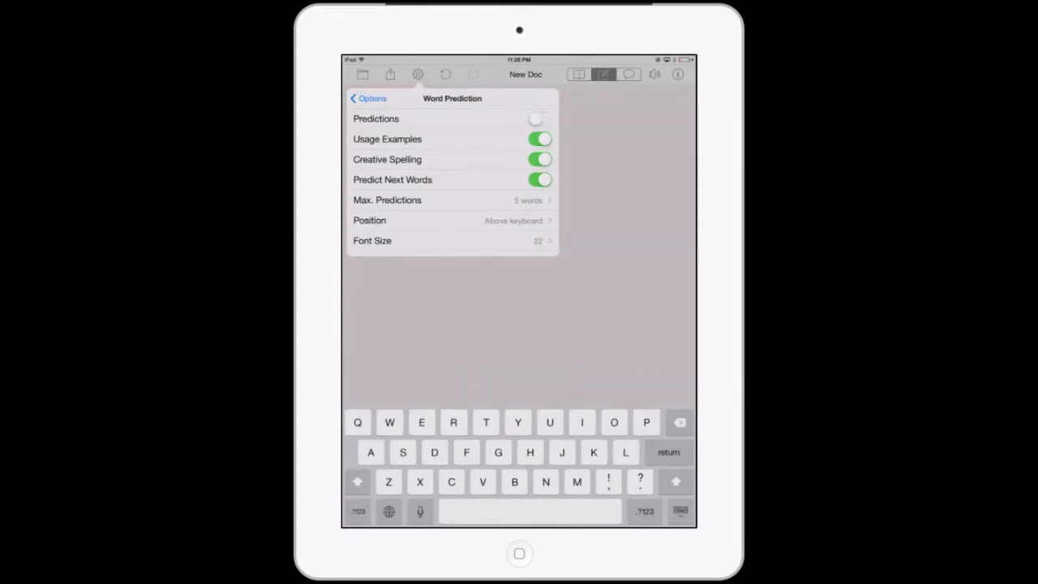
{"action": "left_click", "coordinate": [539, 118]}
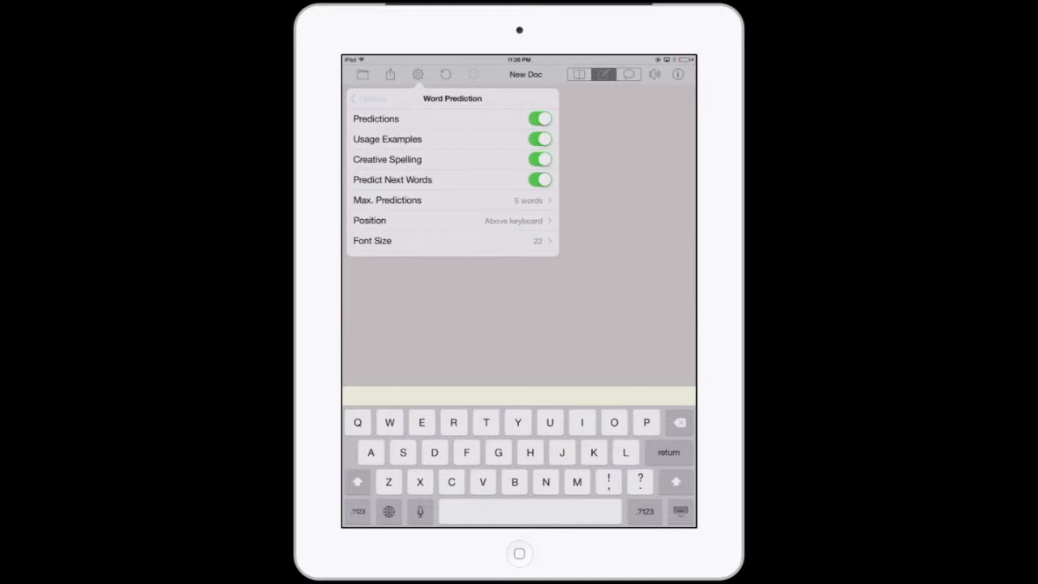
{"action": "left_click", "coordinate": [368, 98]}
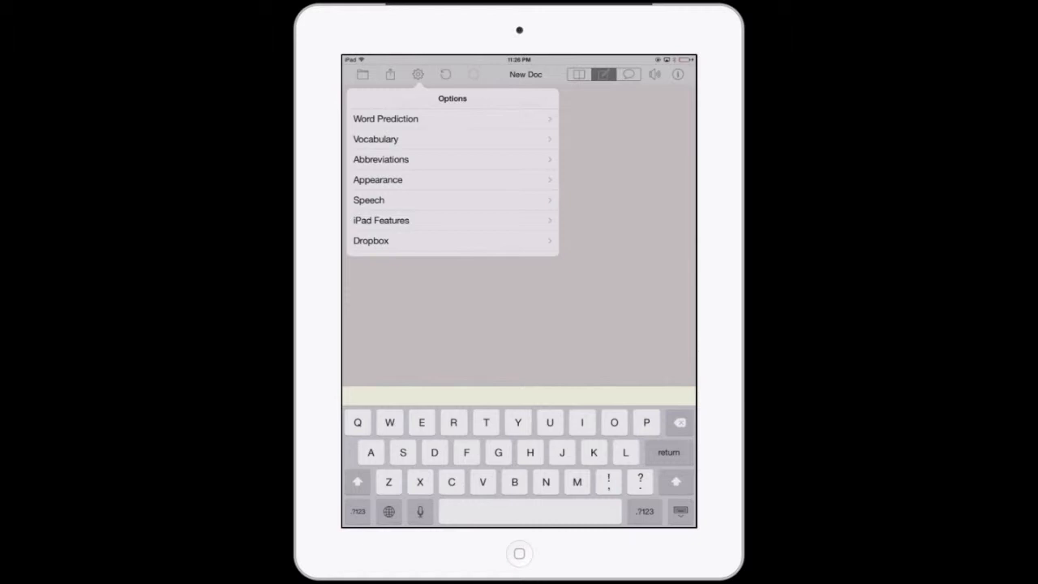
Browse the My Words and Usage Examples lists, then add abbreviation HOME as 'Toronto, Ontario, Canada'
{"action": "left_click", "coordinate": [374, 138]}
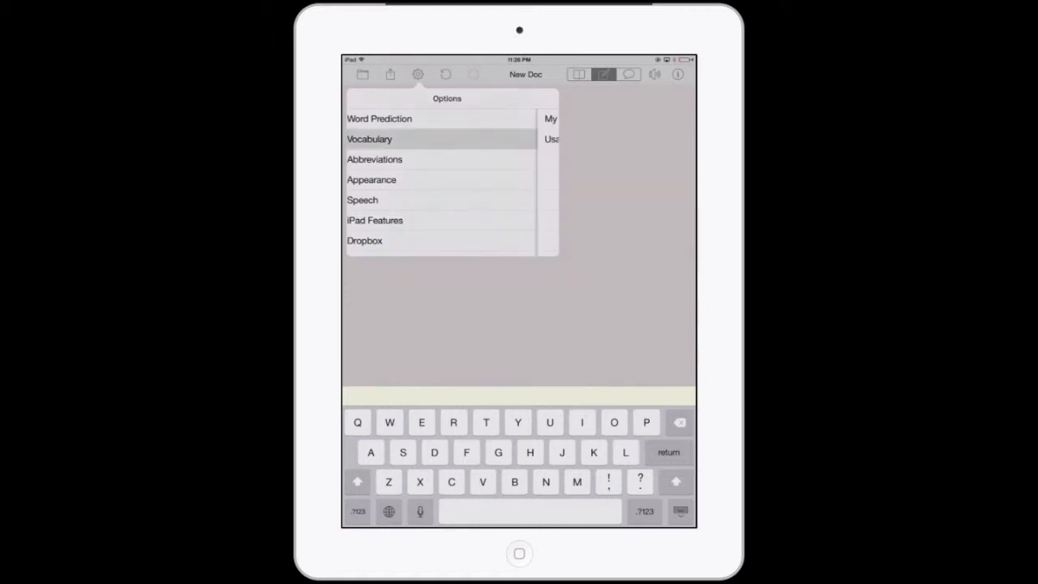
{"action": "left_click", "coordinate": [369, 138]}
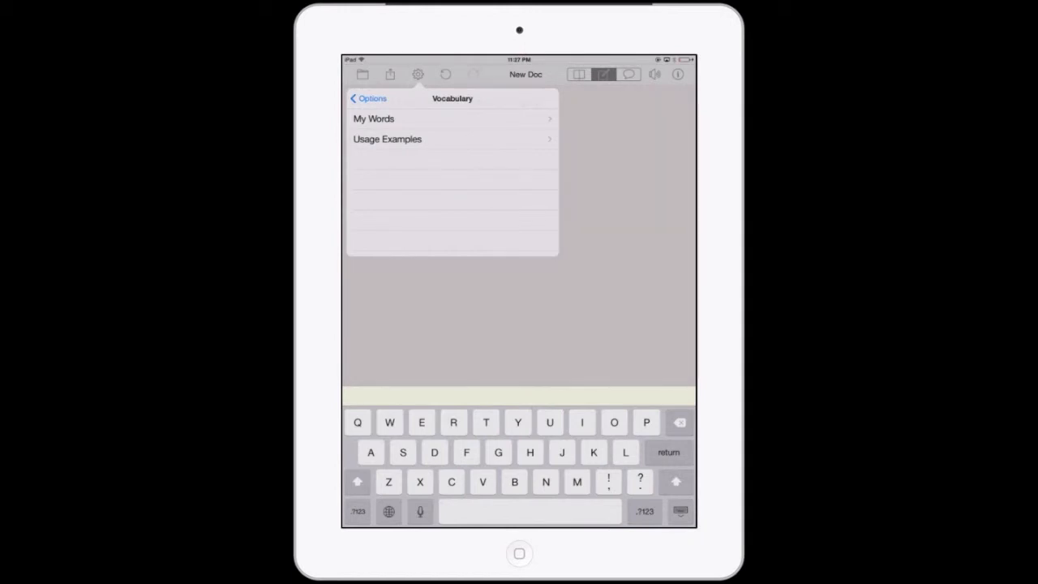
{"action": "left_click", "coordinate": [372, 119]}
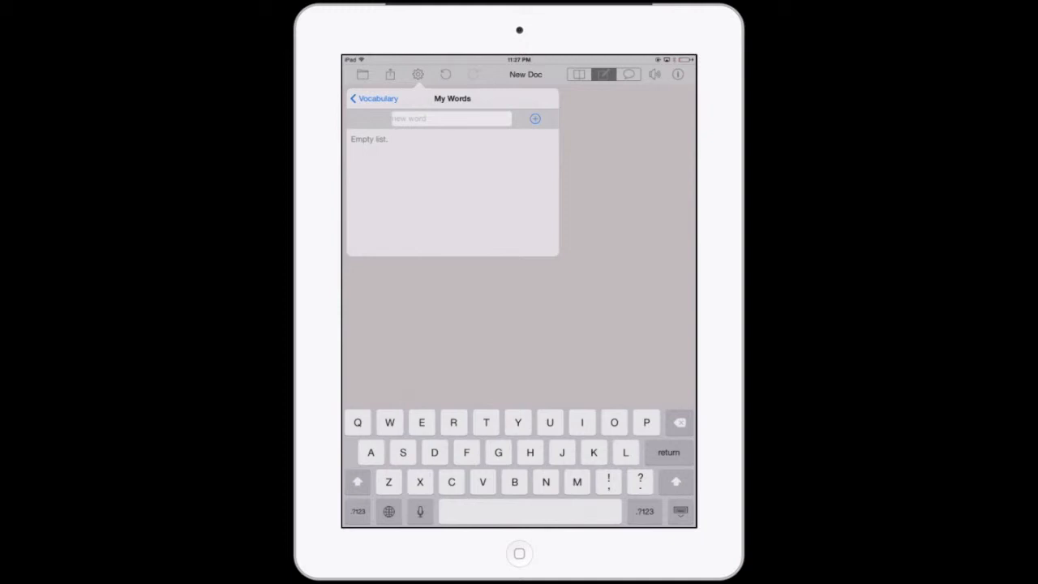
{"action": "left_click", "coordinate": [373, 98]}
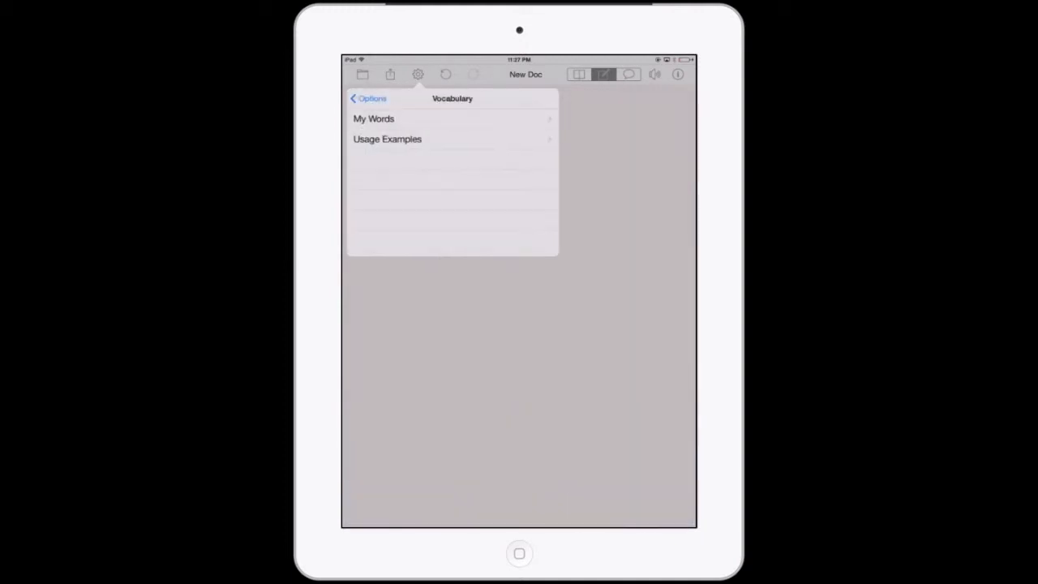
{"action": "left_click", "coordinate": [386, 139]}
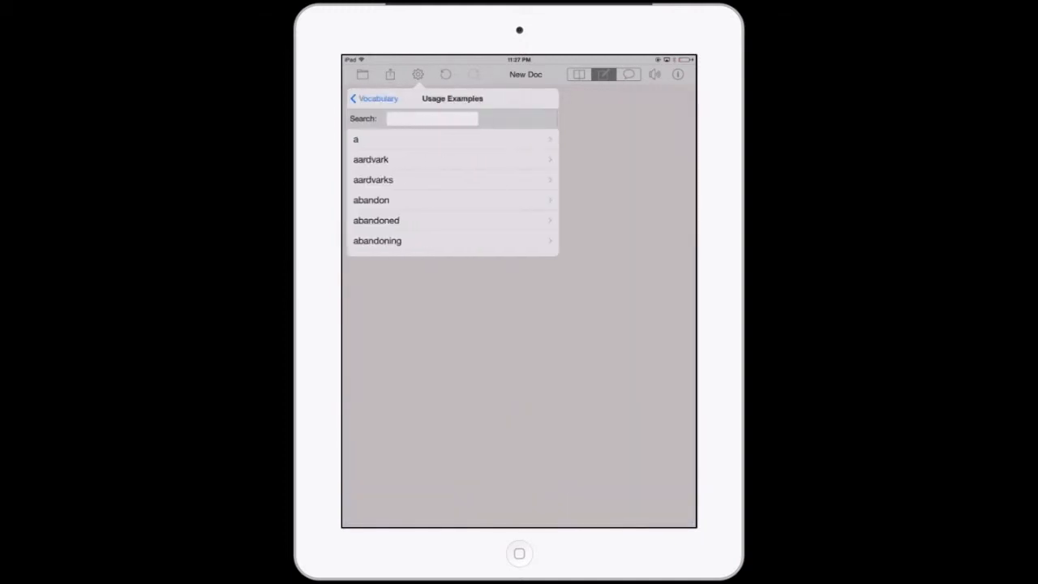
{"action": "left_click", "coordinate": [361, 97]}
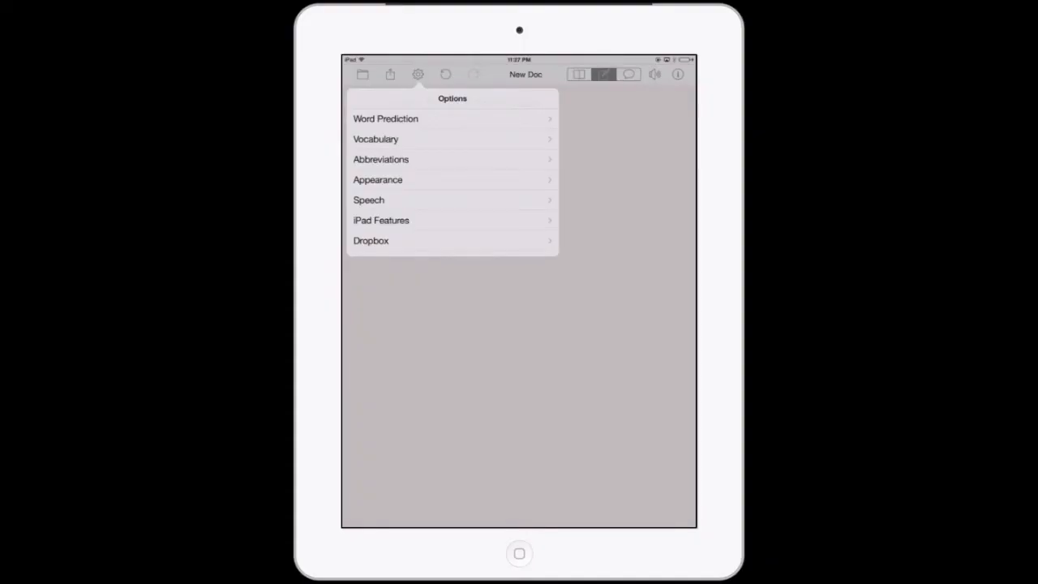
{"action": "left_click", "coordinate": [380, 159]}
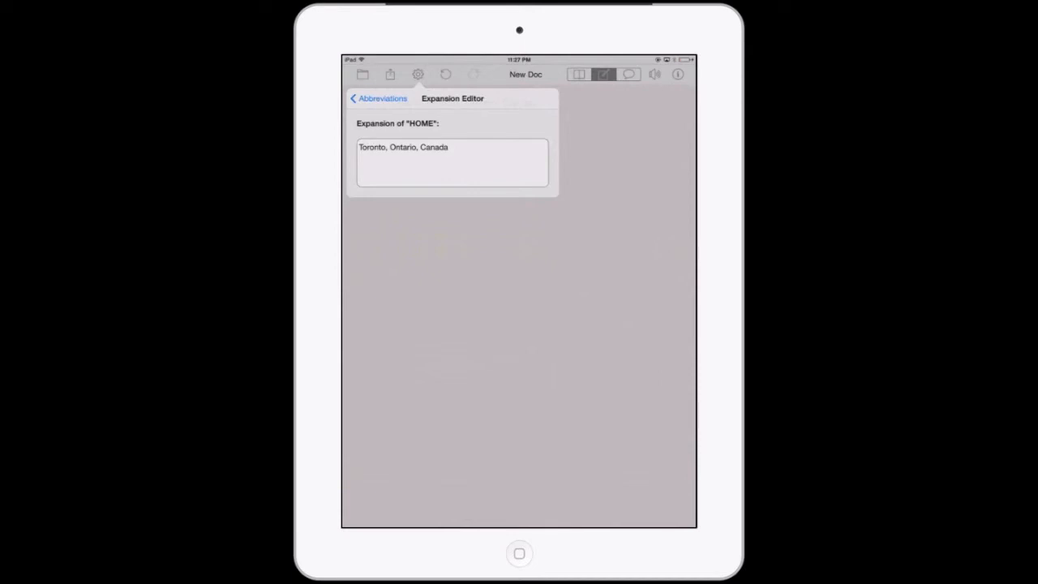
{"action": "left_click", "coordinate": [380, 98]}
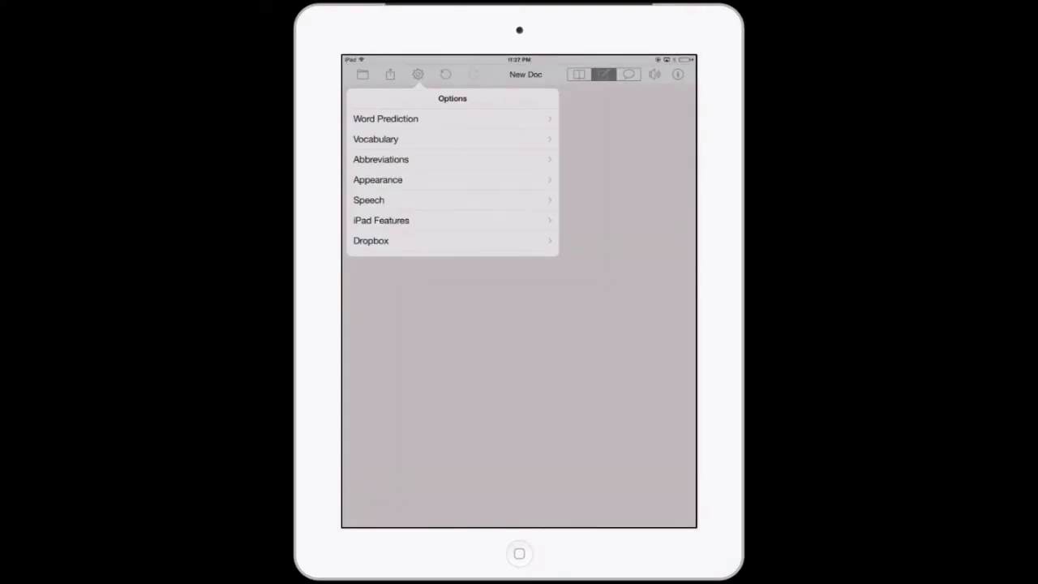
Set the colour scheme to Paper, keep Helvetica font, and return to Options
{"action": "left_click", "coordinate": [377, 179]}
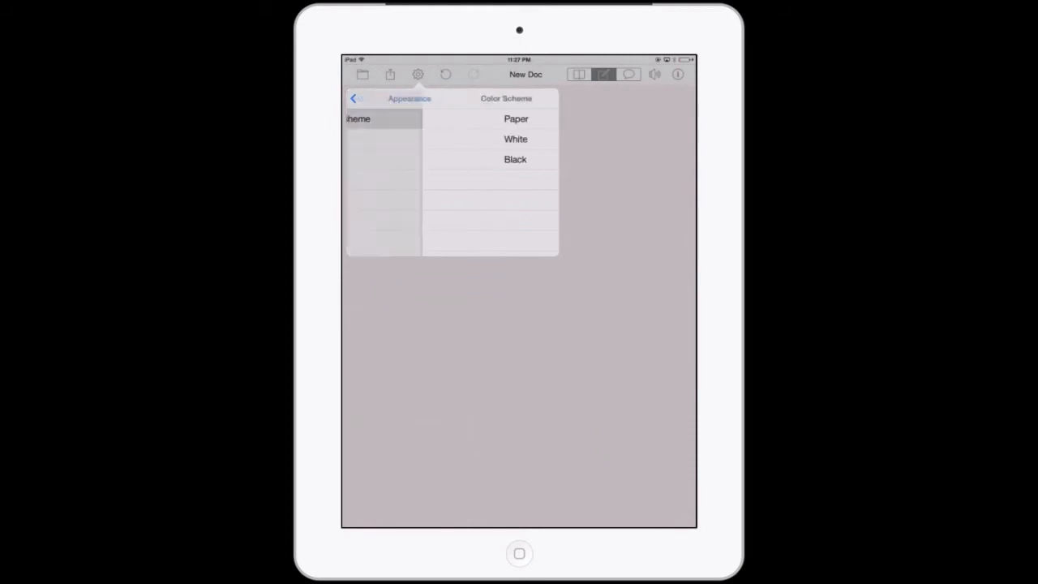
{"action": "left_click", "coordinate": [515, 138]}
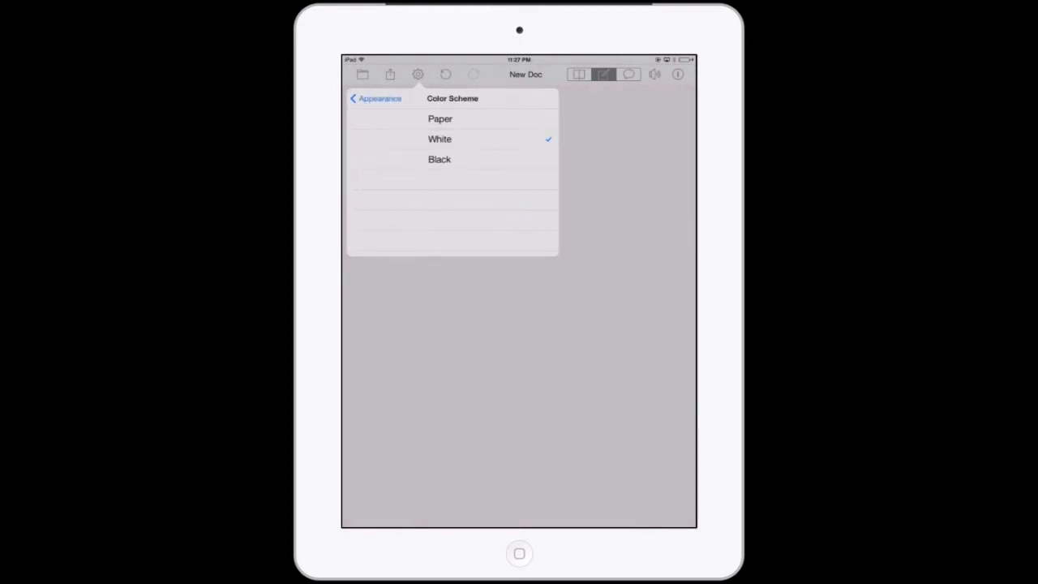
{"action": "left_click", "coordinate": [440, 118]}
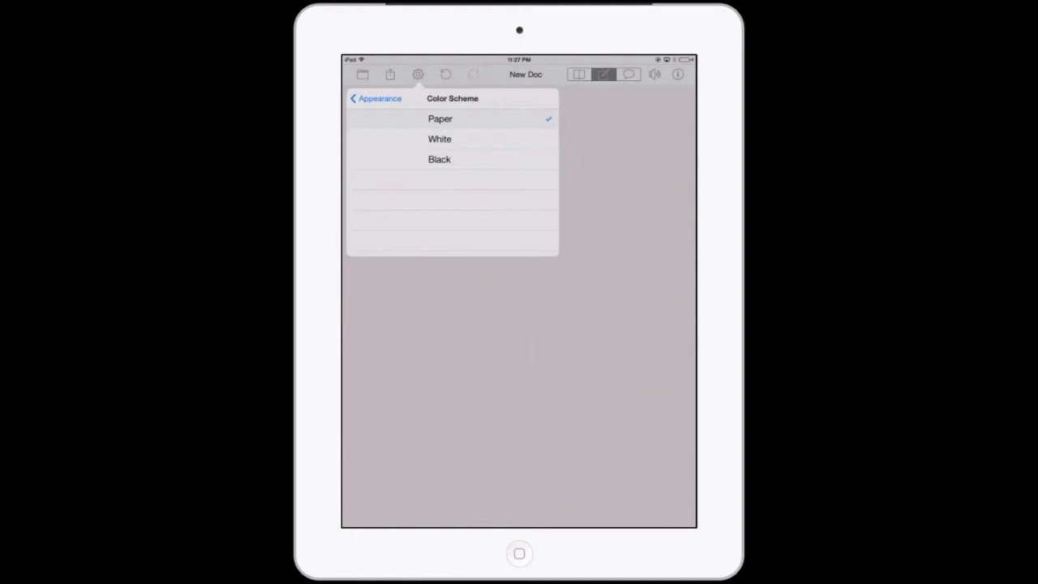
{"action": "left_click", "coordinate": [374, 98]}
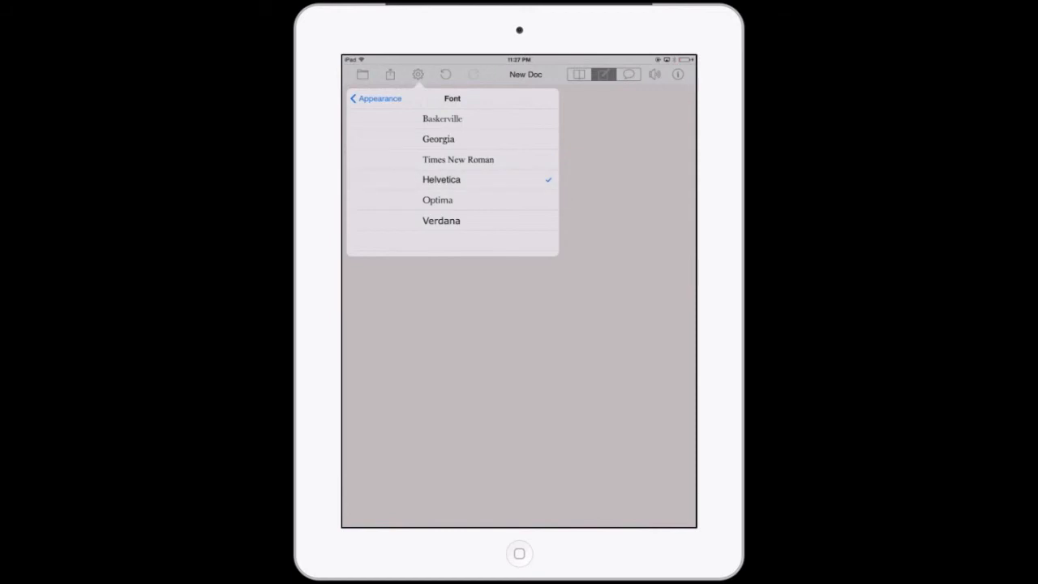
{"action": "left_click", "coordinate": [377, 98]}
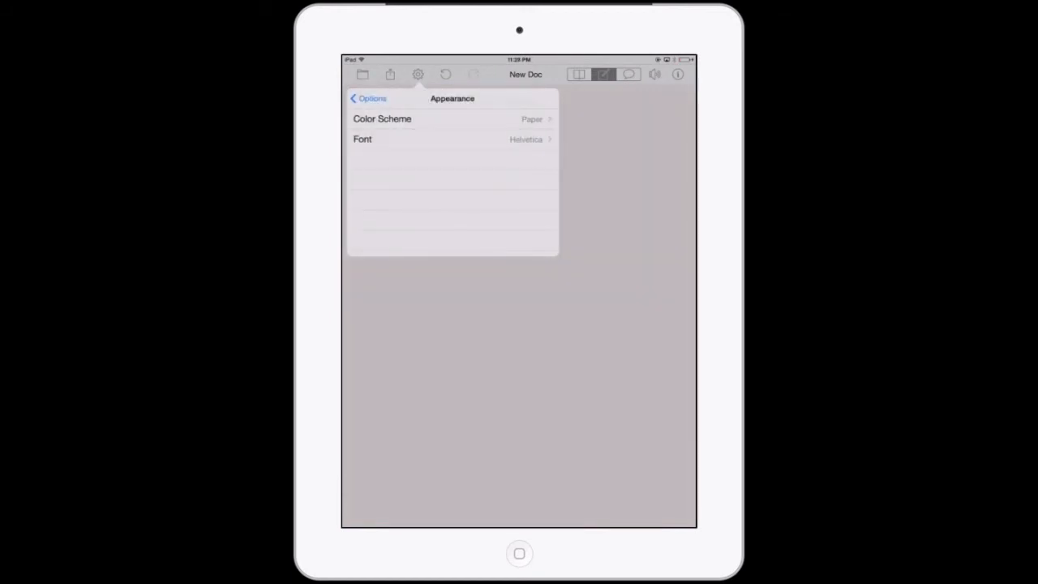
{"action": "left_click", "coordinate": [369, 98]}
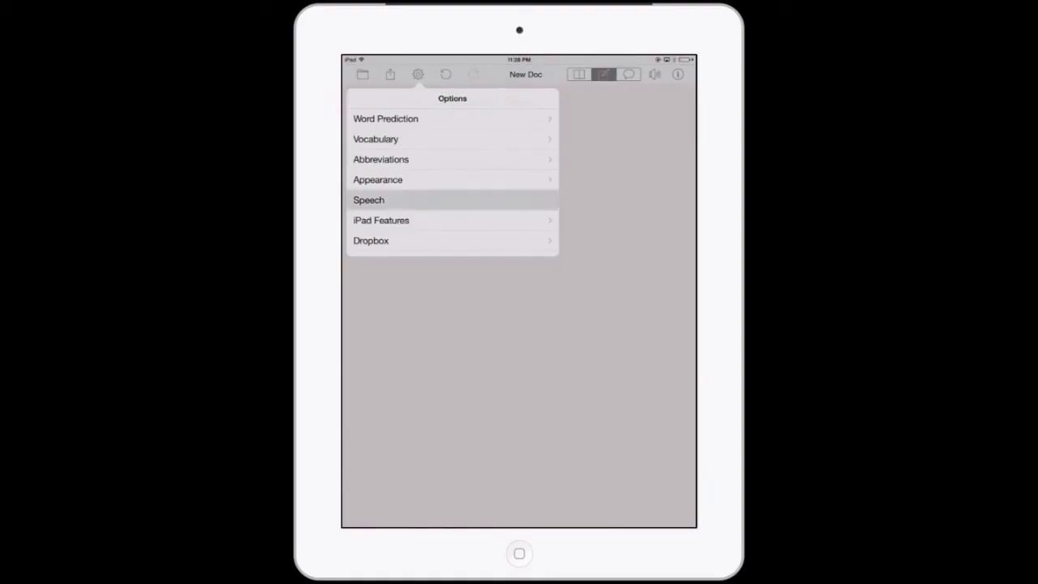
{"action": "left_click", "coordinate": [369, 200]}
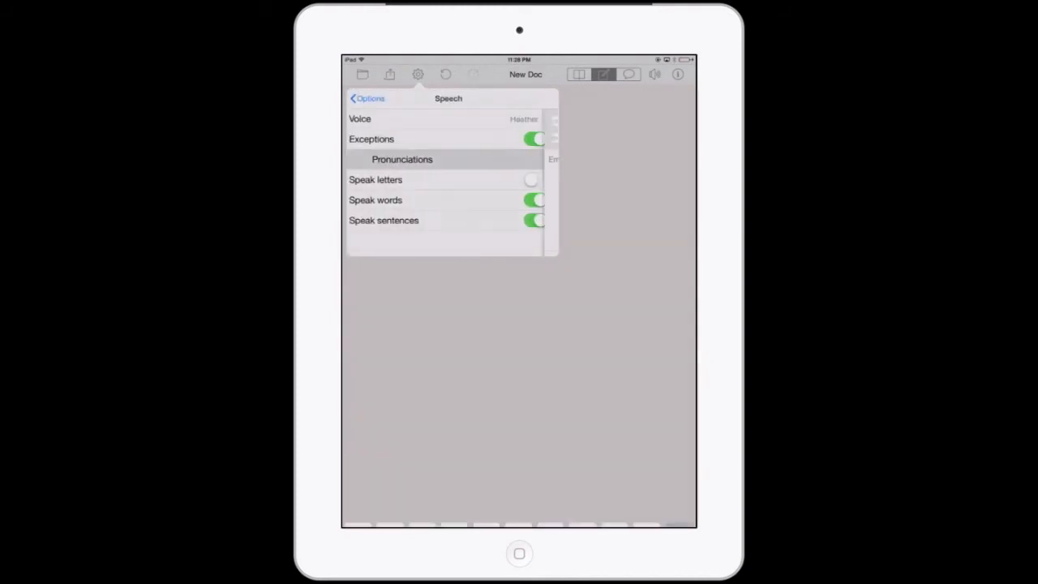
Check that the Pronunciations exceptions list is empty, then return to Speech settings
{"action": "left_click", "coordinate": [402, 159]}
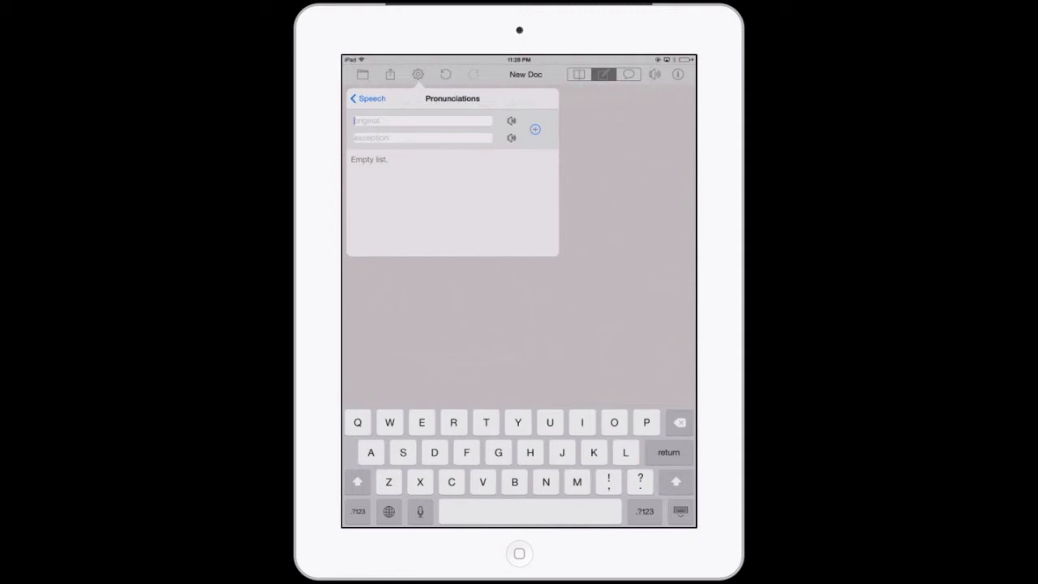
{"action": "left_click", "coordinate": [367, 98]}
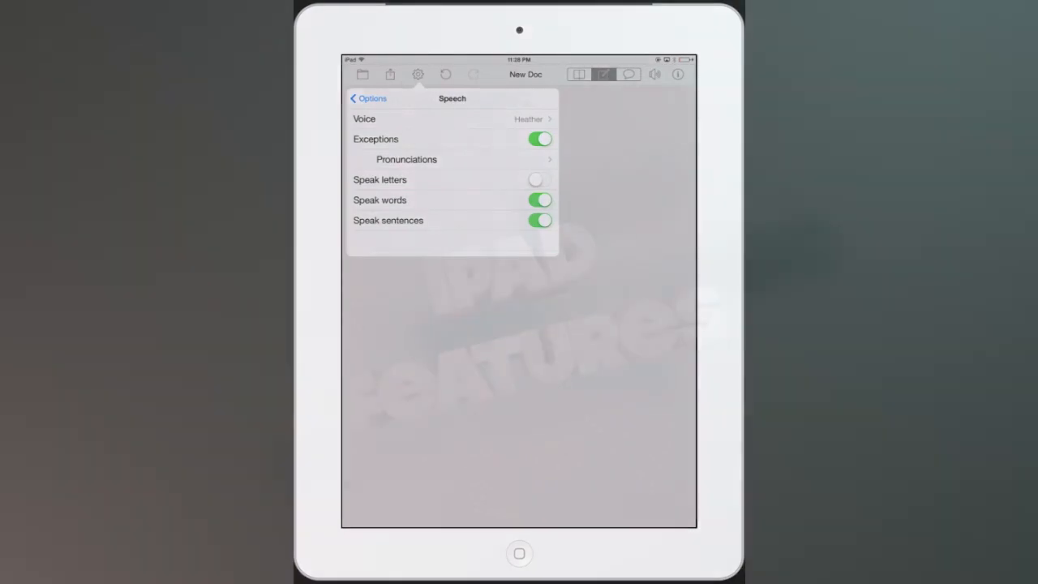
Return to Options and review iPad Features, with all three options on
{"action": "left_click", "coordinate": [372, 97]}
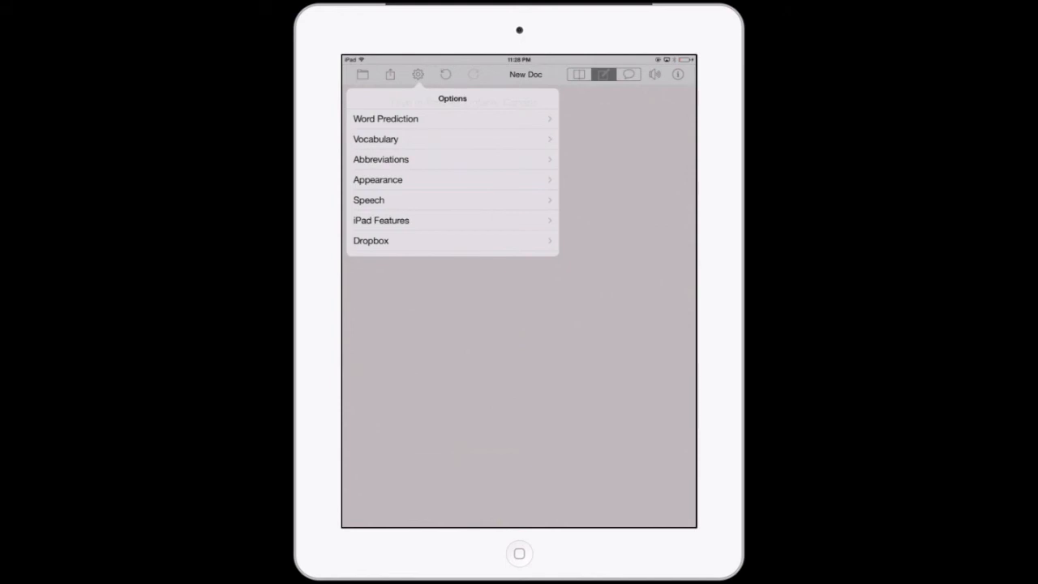
{"action": "left_click", "coordinate": [381, 220]}
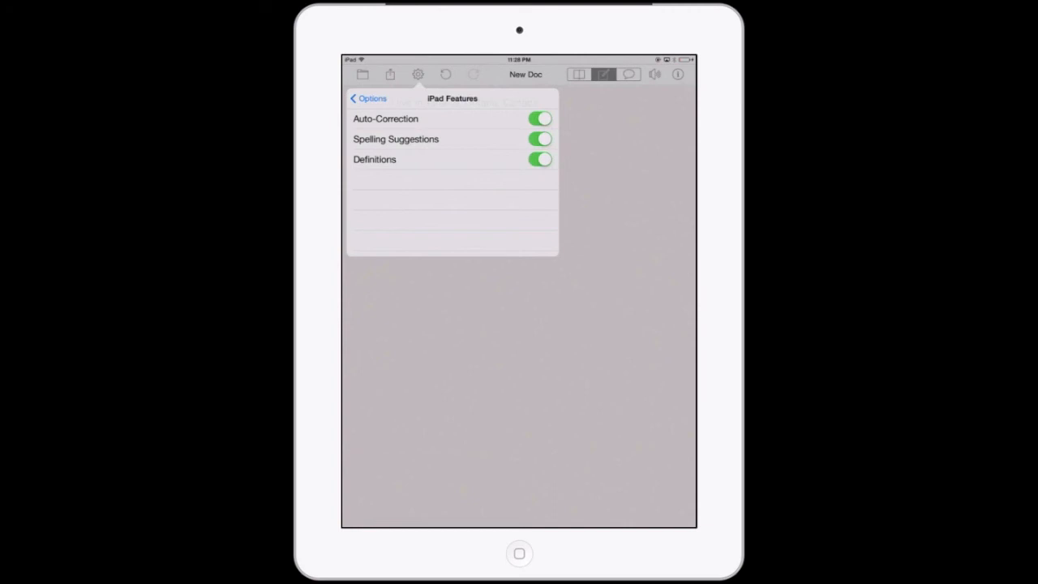
{"action": "left_click", "coordinate": [370, 98]}
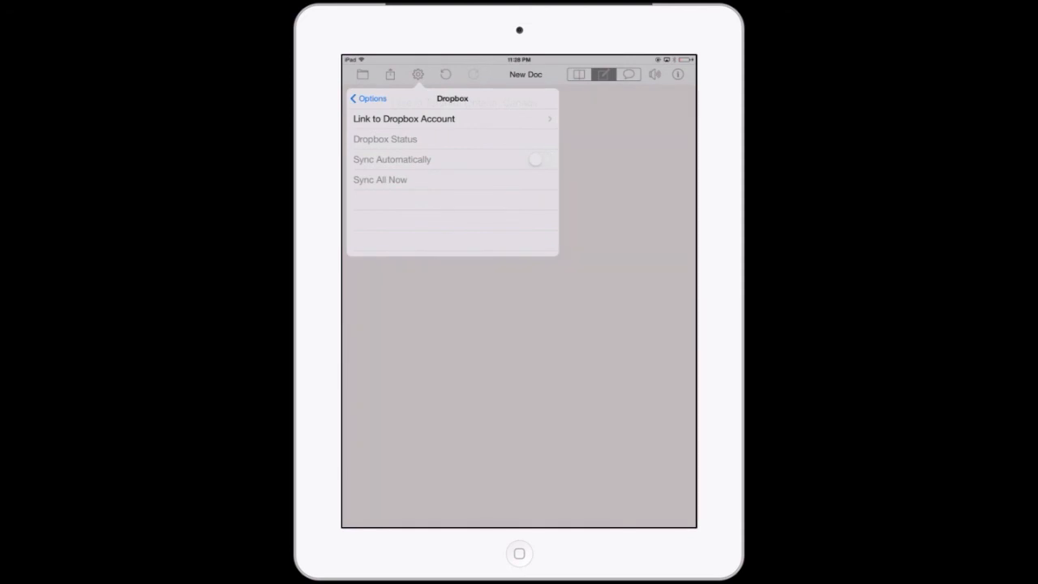
Link a Dropbox account, allowing iWordQ CA access to its own Dropbox folder
{"action": "left_click", "coordinate": [451, 119]}
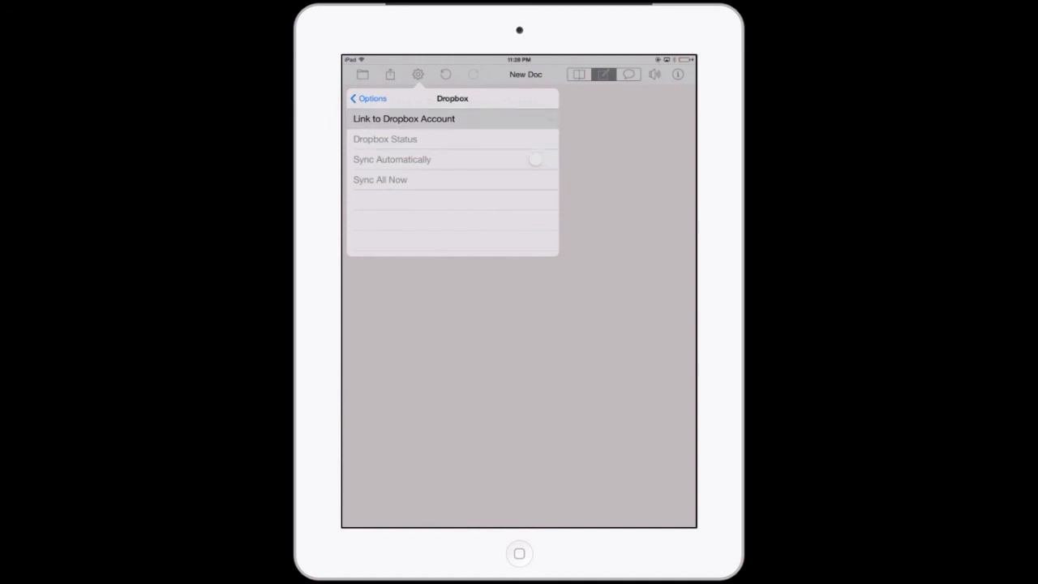
{"action": "left_click", "coordinate": [403, 118]}
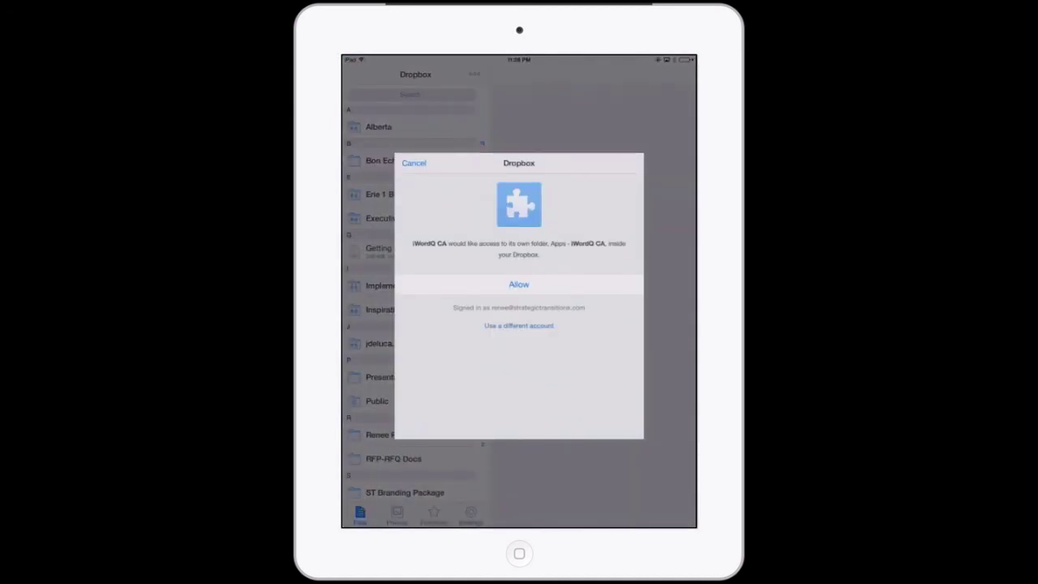
{"action": "left_click", "coordinate": [518, 284]}
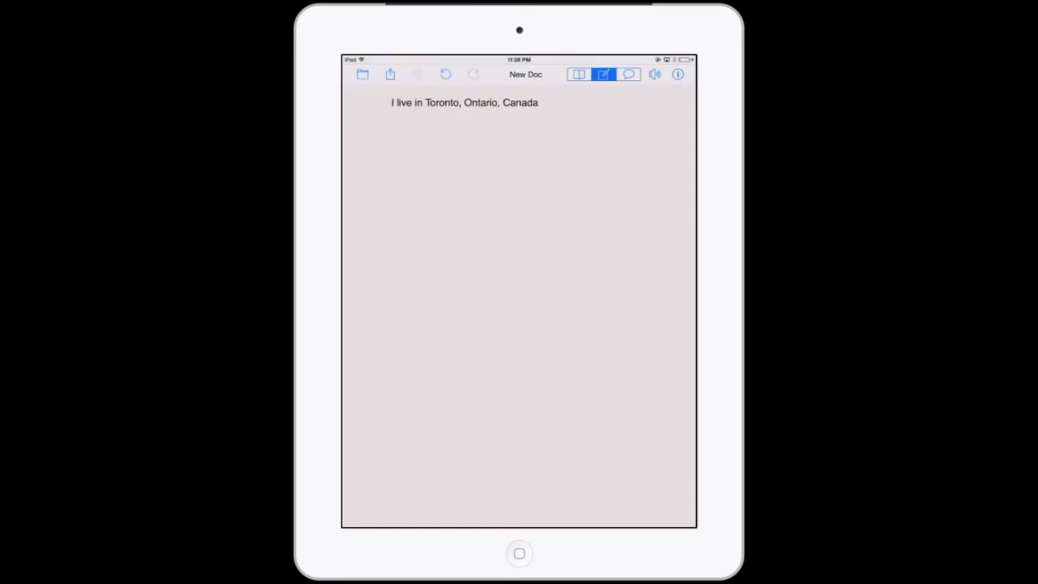
{"action": "left_click", "coordinate": [417, 74]}
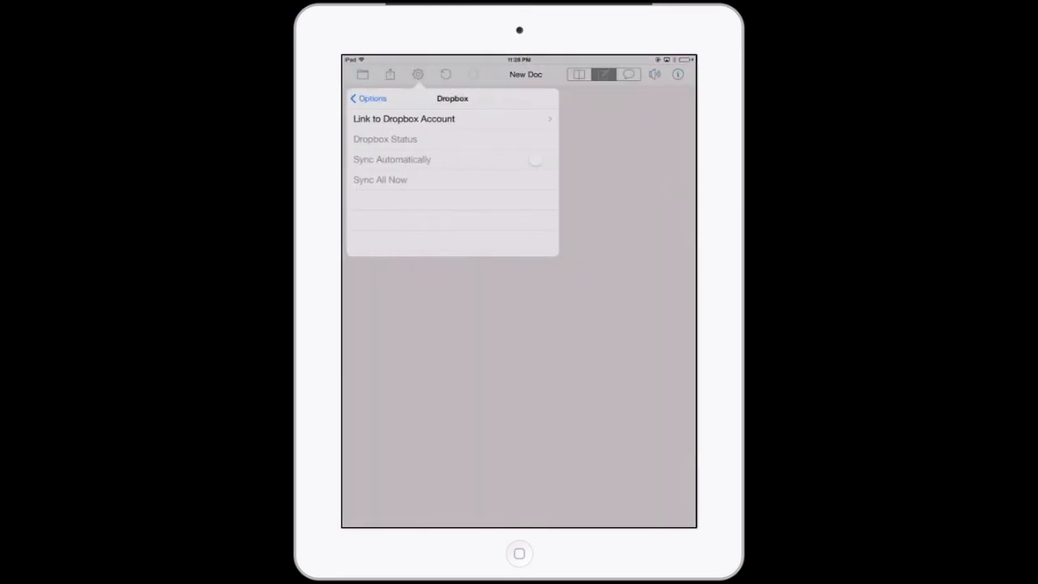